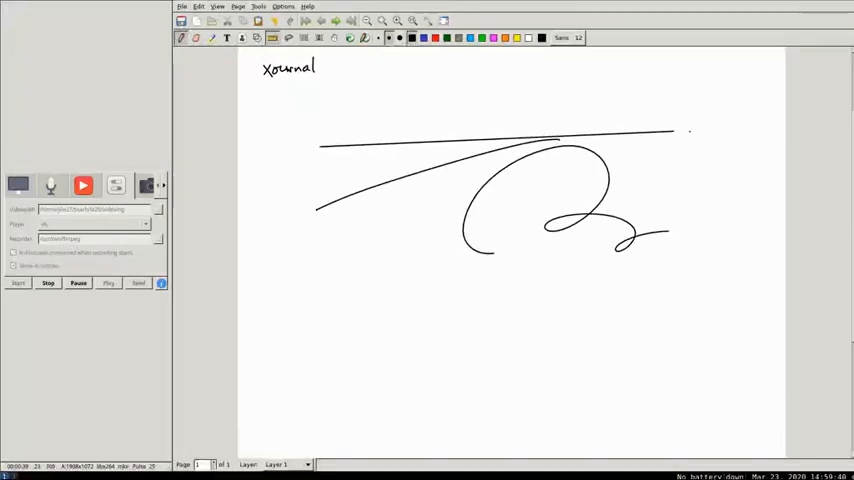
Draw another crossing line and a small orange scribble near the top, then begin a handwritten word
left_click_drag(388, 96, 556, 256)
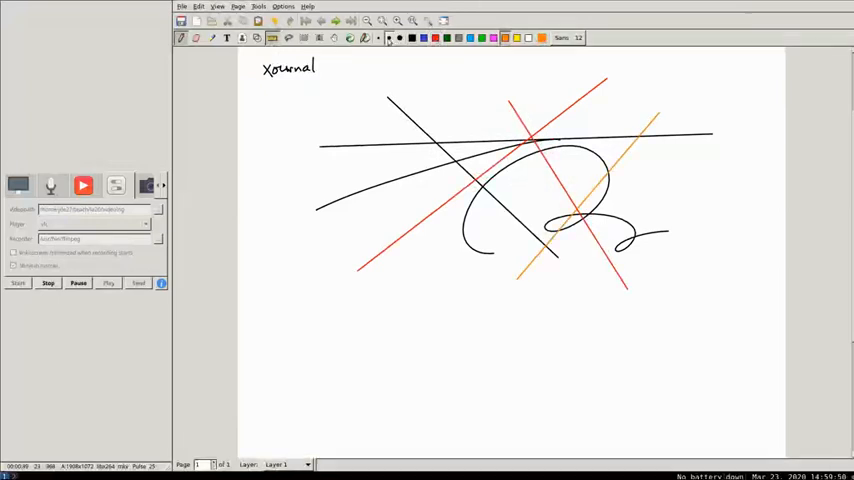
left_click_drag(290, 118, 312, 108)
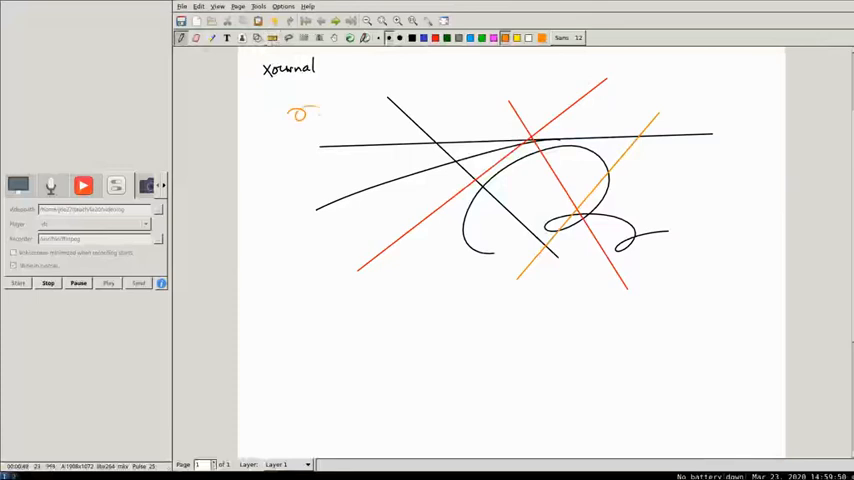
left_click_drag(320, 112, 344, 108)
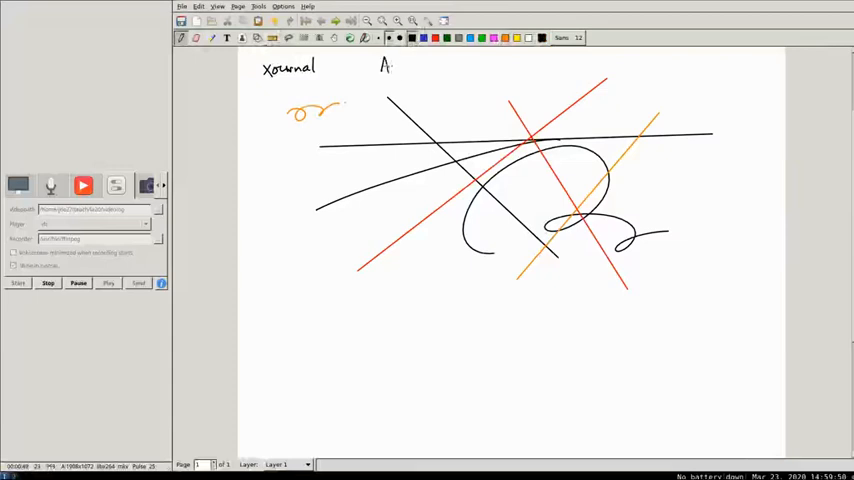
type("uroux")
type("Vokoscreen")
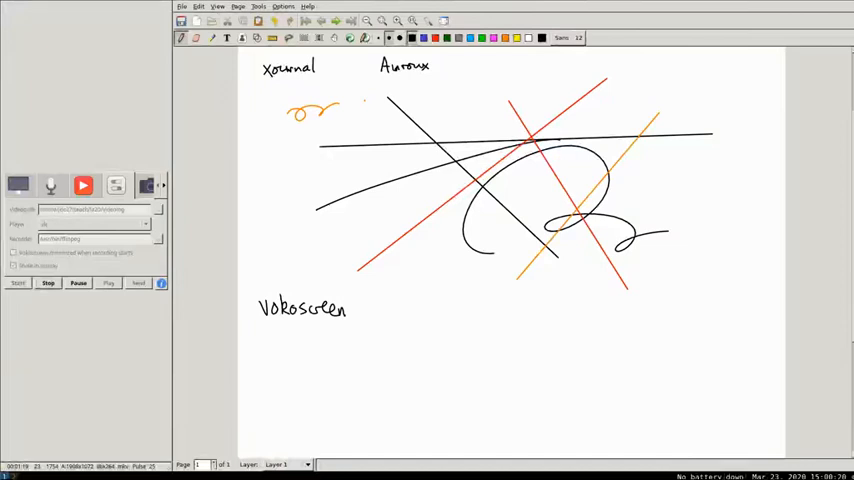
mouse_move(140, 64)
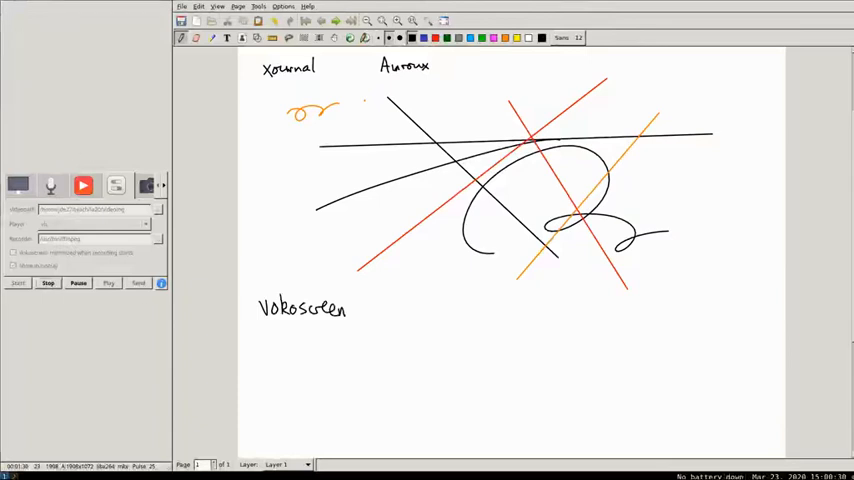
mouse_move(124, 316)
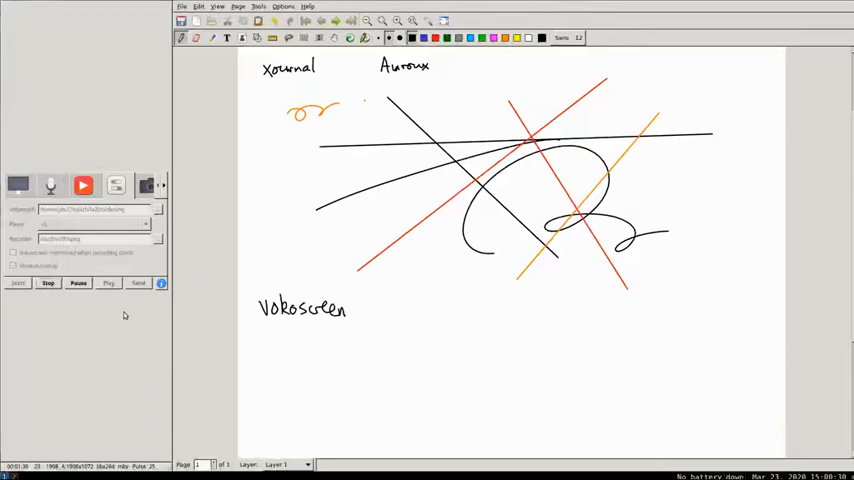
mouse_move(140, 354)
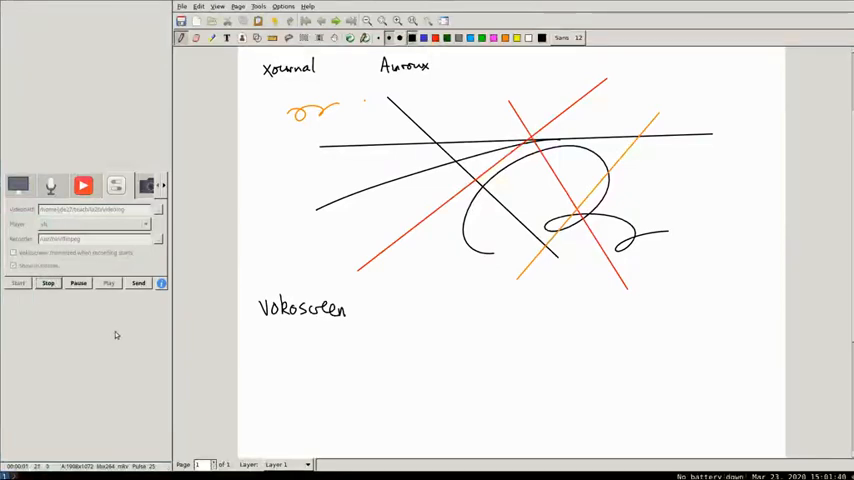
mouse_move(130, 320)
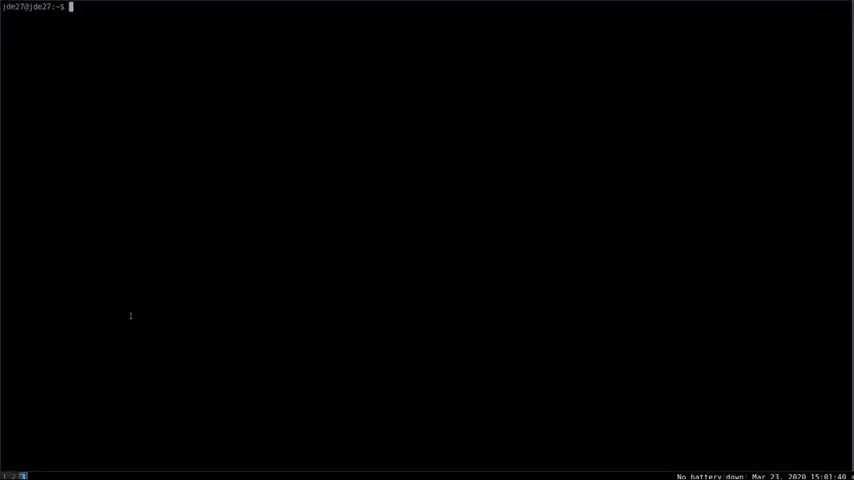
Change into the teach videos folder and list its vokoscreen .mkv recordings
type("cd teach/la20/videoing/")
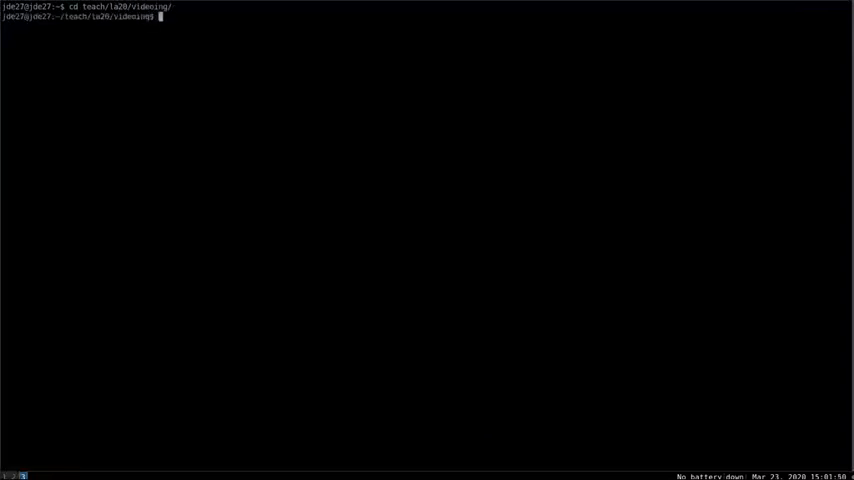
type("ls")
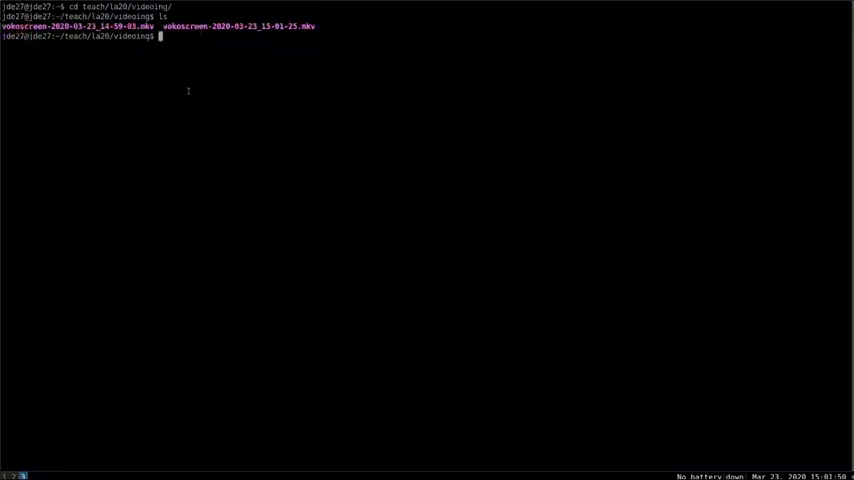
mouse_move(176, 96)
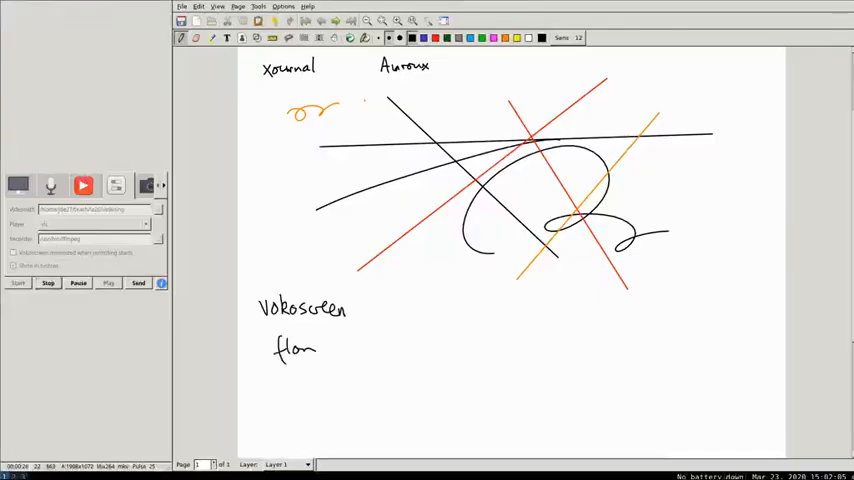
Handwrite 'flowblade' and 'ffmpeg' below Vokoscreen on the page
type("blade. ffmpeg")
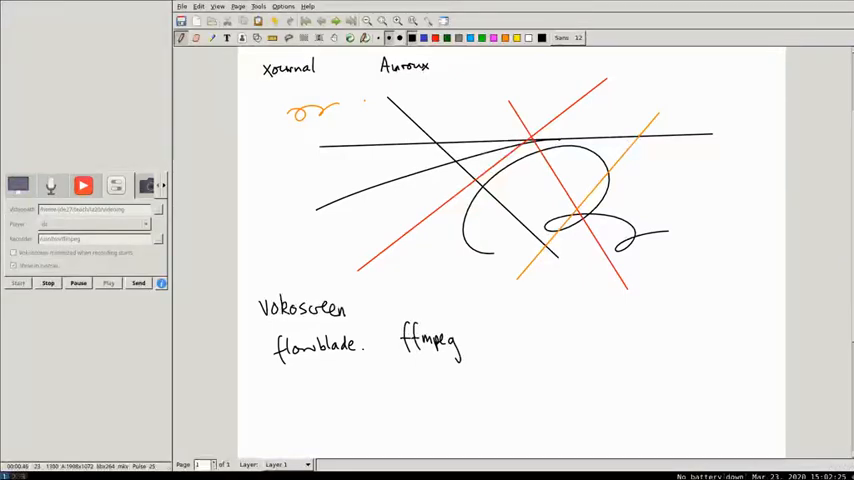
left_click(502, 360)
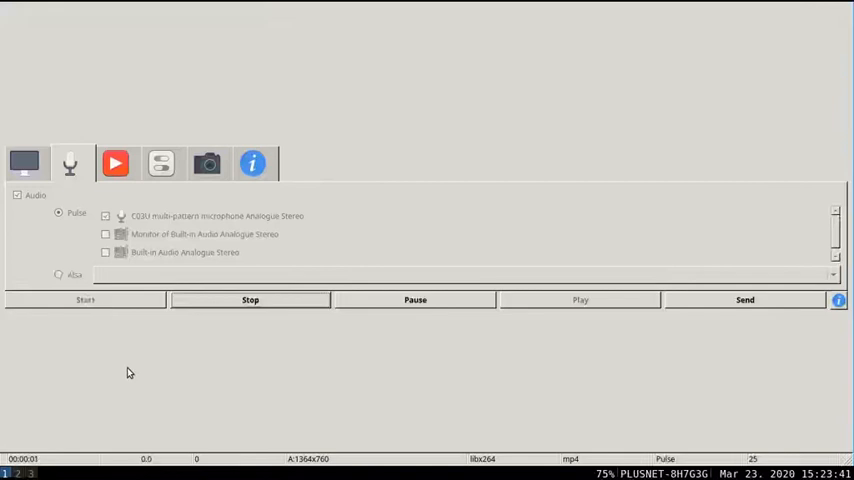
mouse_move(128, 396)
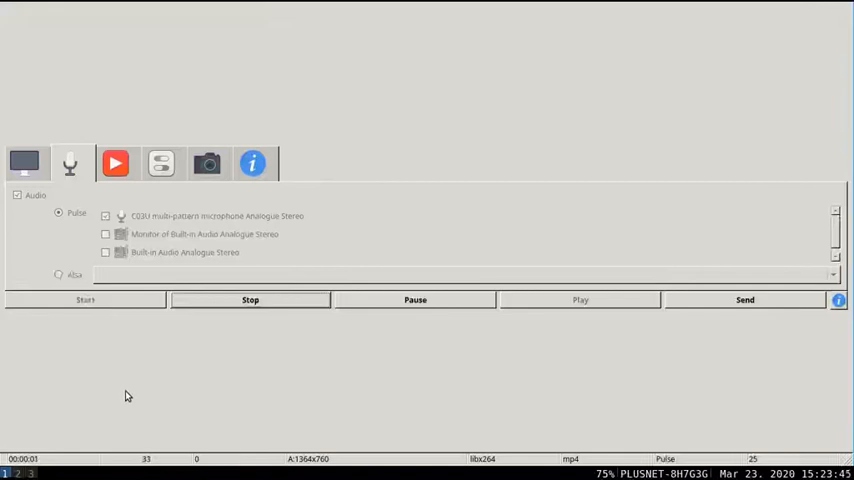
mouse_move(108, 368)
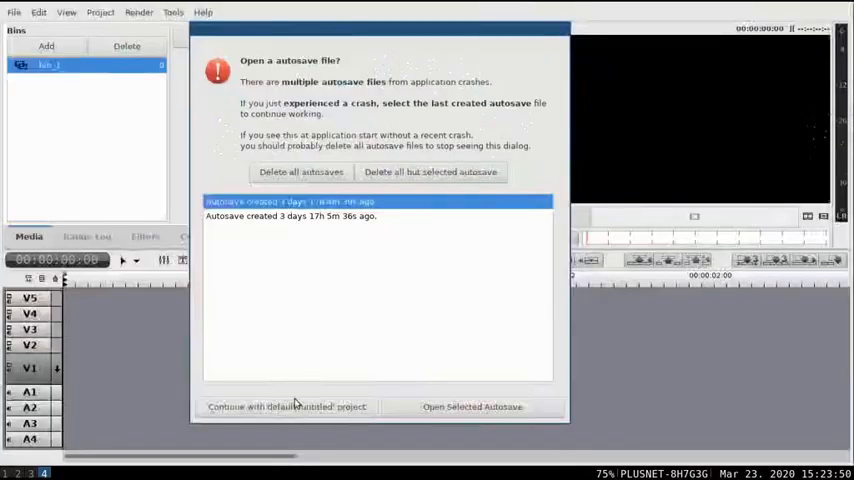
Continue without the autosaved project and start creating a new one from File > New
left_click(286, 406)
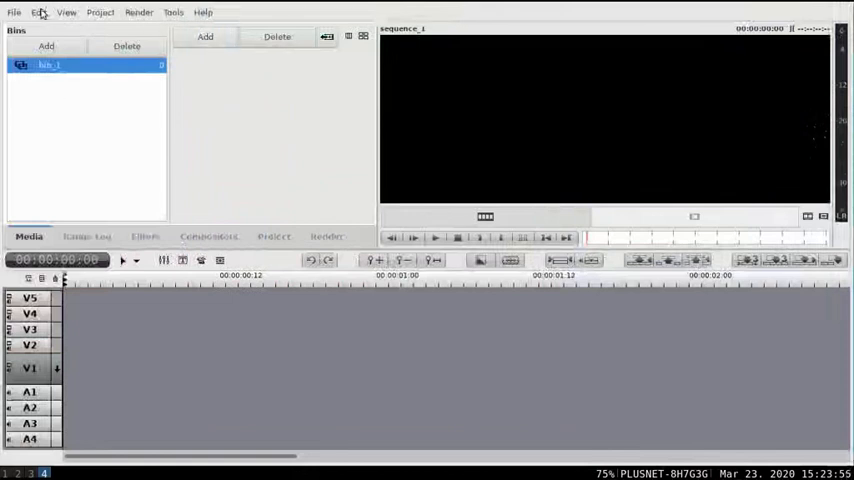
left_click(14, 12)
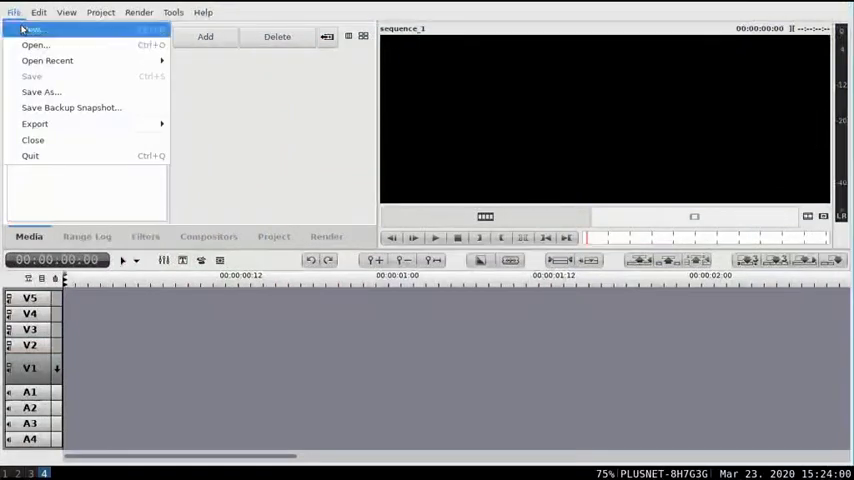
left_click(32, 28)
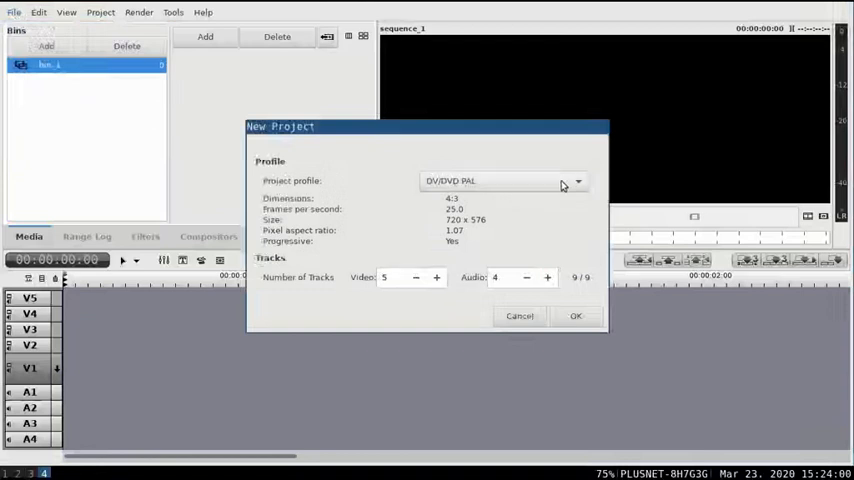
mouse_move(564, 186)
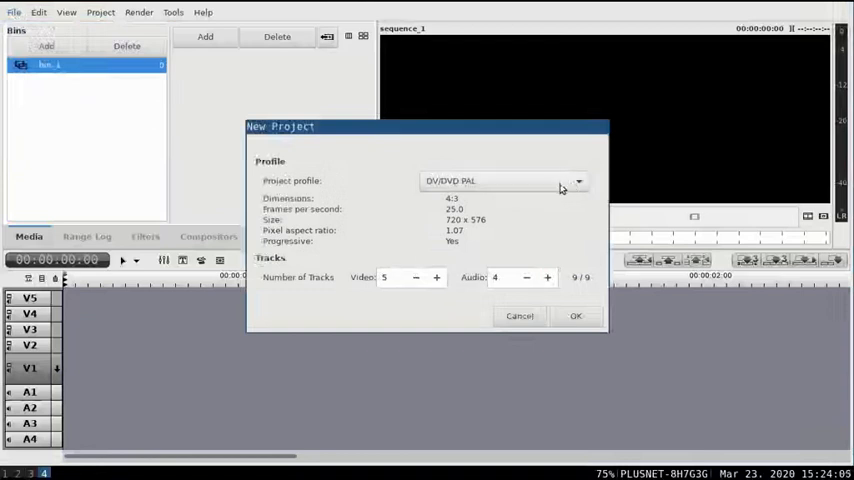
Choose the 1024x576 16:9 PAL profile and confirm the new project settings
left_click(578, 180)
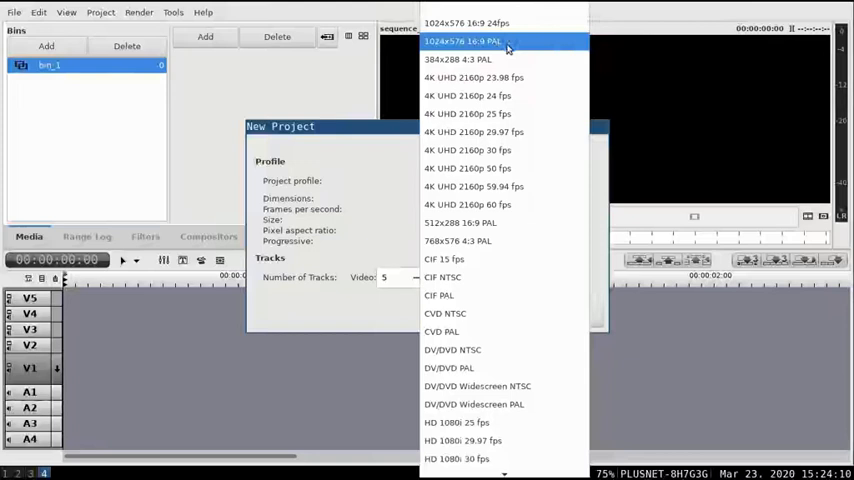
left_click(462, 40)
type("1")
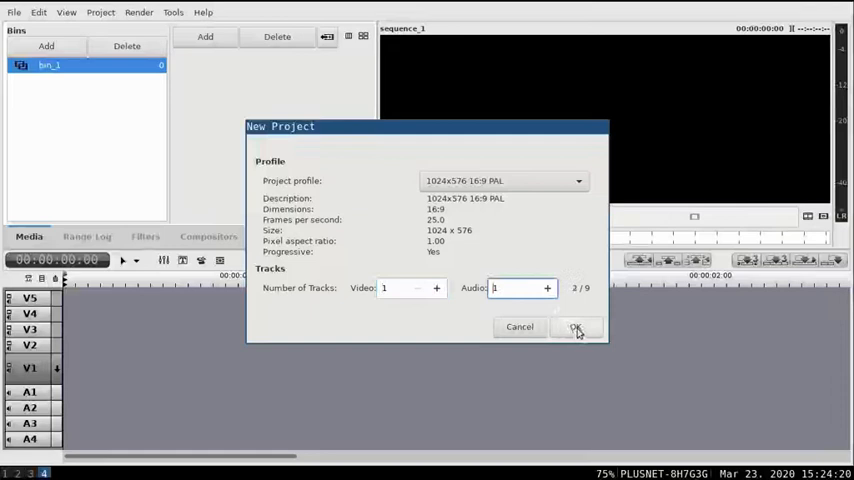
left_click(576, 328)
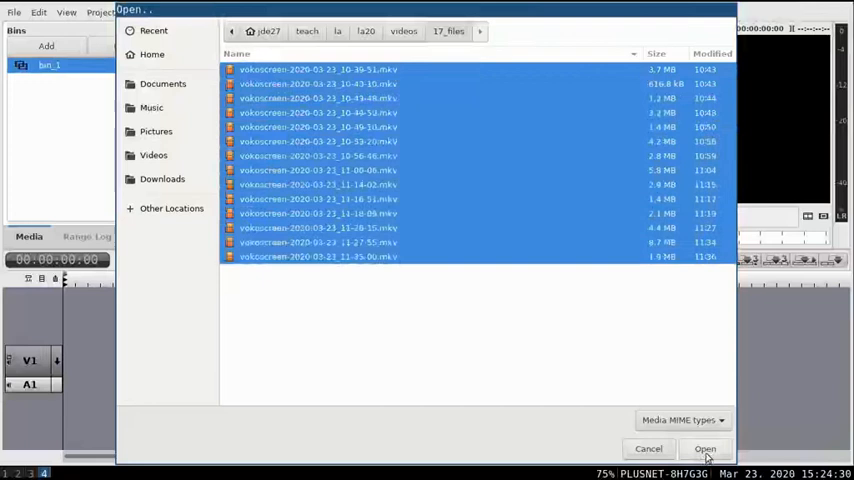
Import the selected vokoscreen .mkv recordings into the project media
left_click(704, 448)
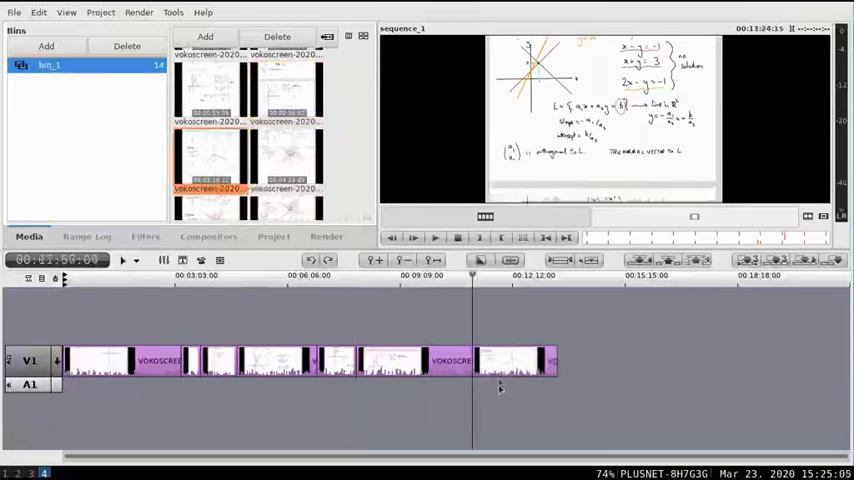
mouse_move(484, 310)
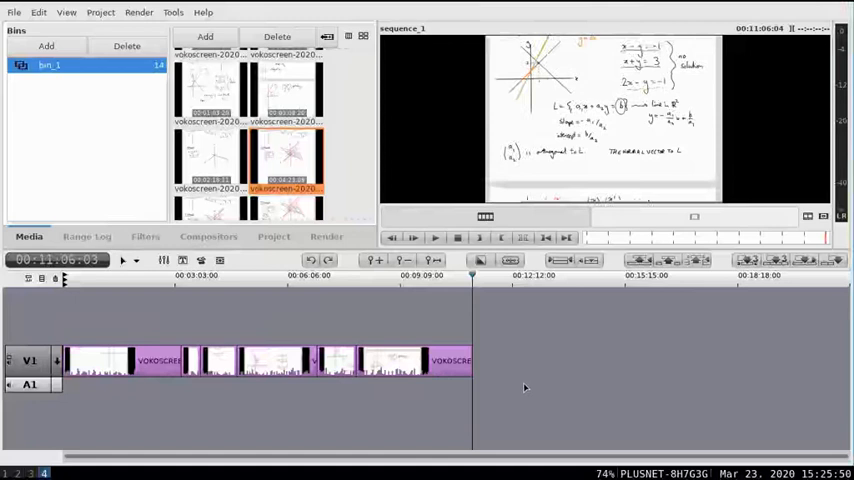
mouse_move(524, 378)
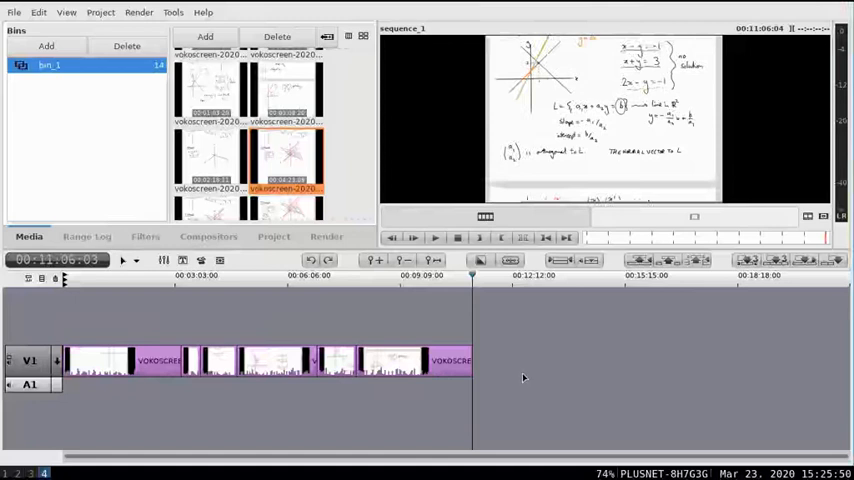
mouse_move(520, 372)
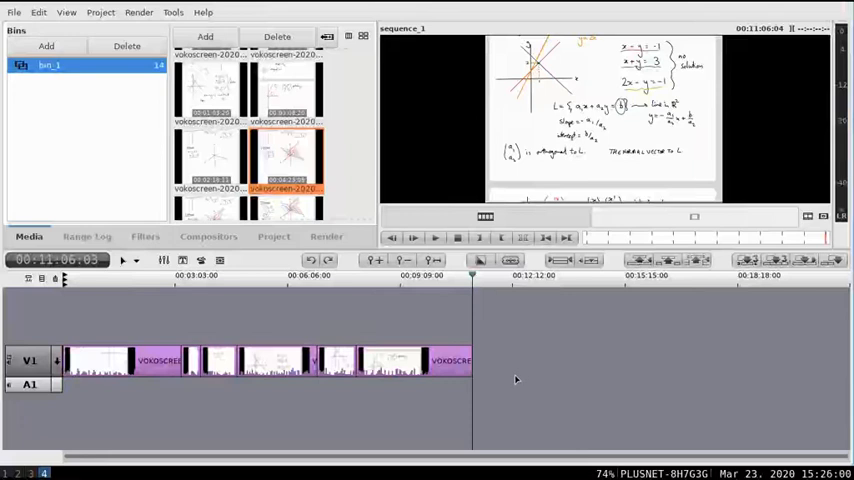
Browse the Tools and Render menus and render the whole timeline to a movie file
left_click(172, 12)
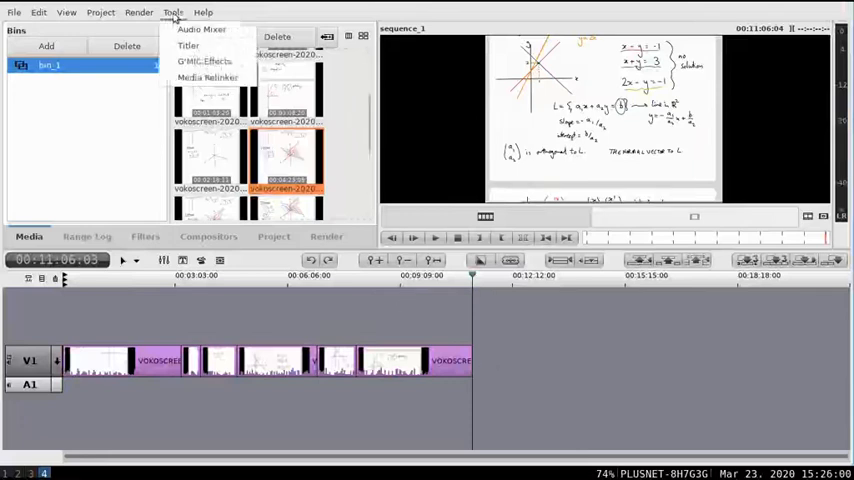
left_click(140, 12)
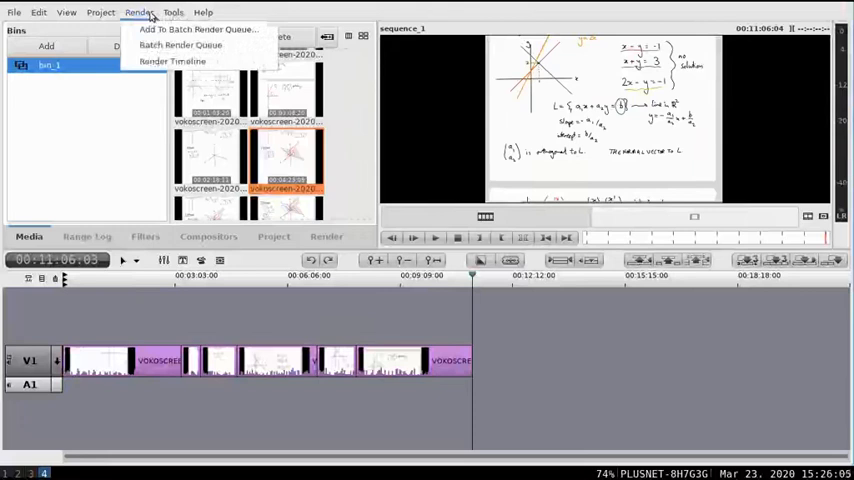
mouse_move(172, 60)
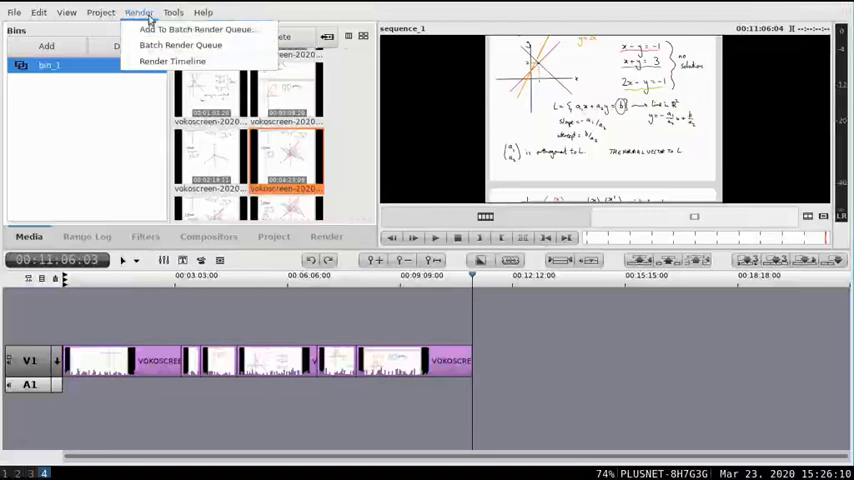
left_click(140, 12)
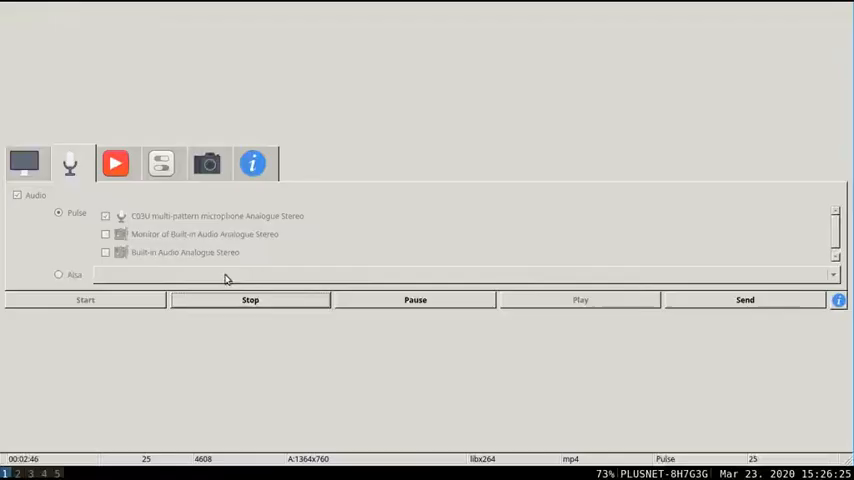
left_click(416, 300)
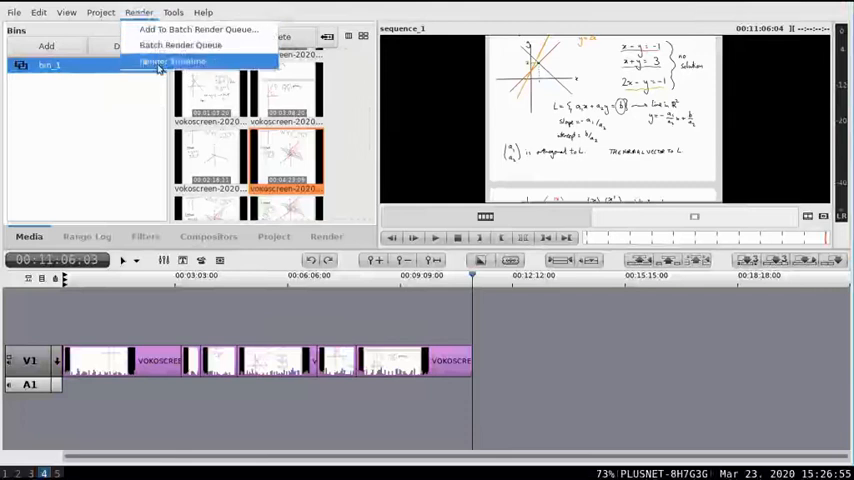
left_click(172, 60)
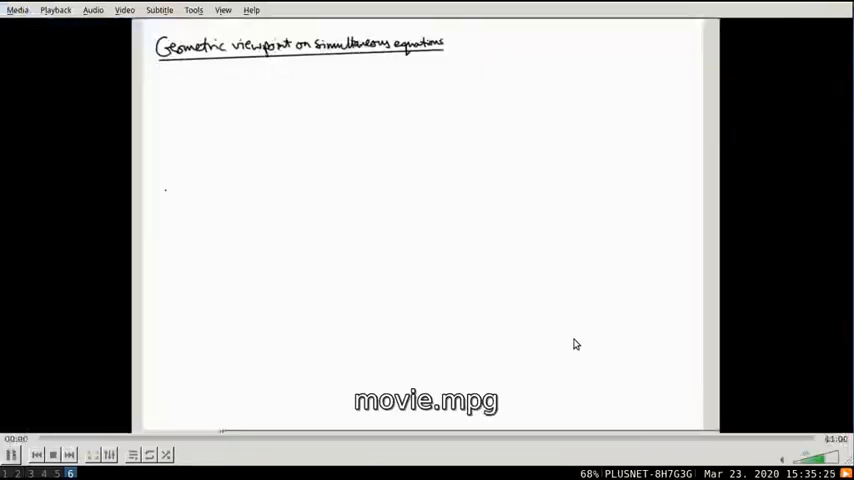
Close VLC after checking the start of movie.mpg
left_click(12, 454)
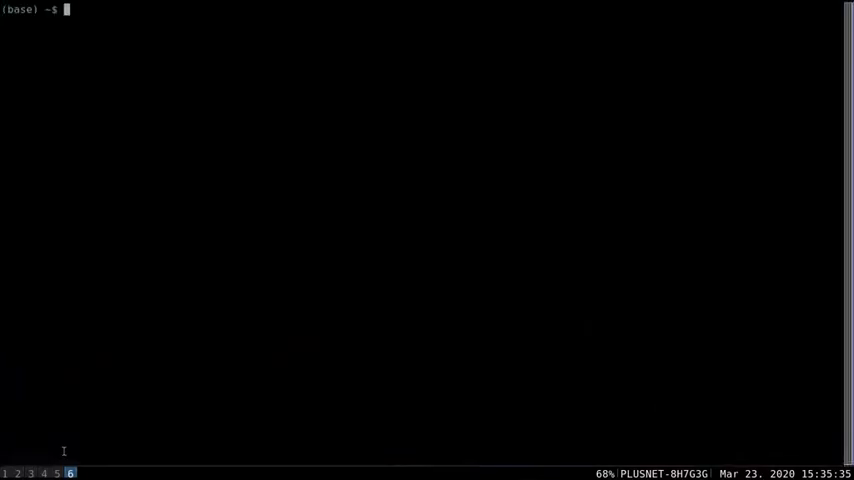
Move movie.mpg into ~/teach/la/la20/videos/finished and change into that folder
type("mv movie.mpg")
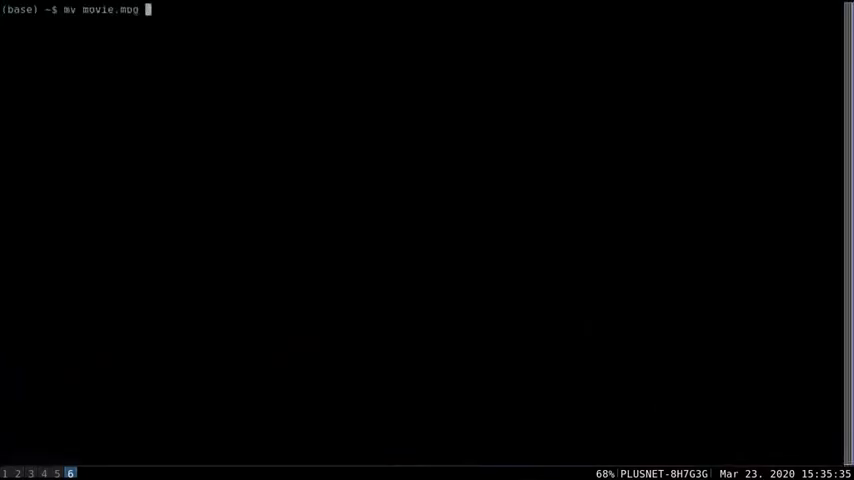
type("~/tea")
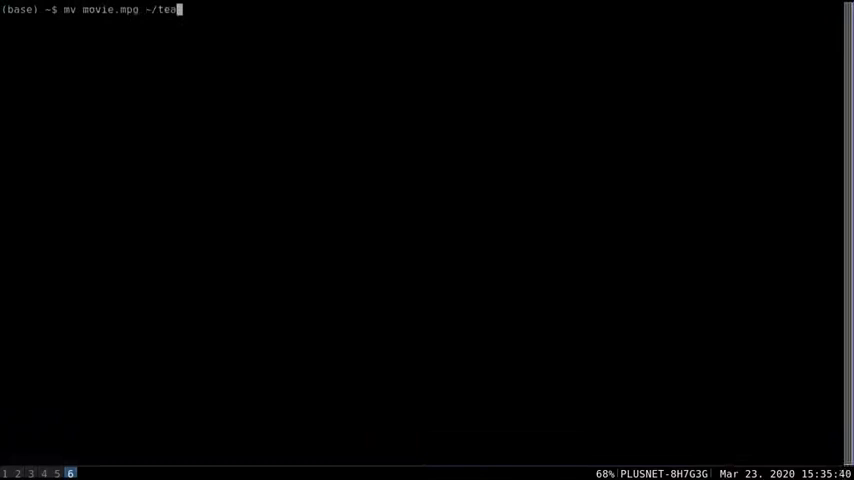
type("ch/la/la20/videos/finished/")
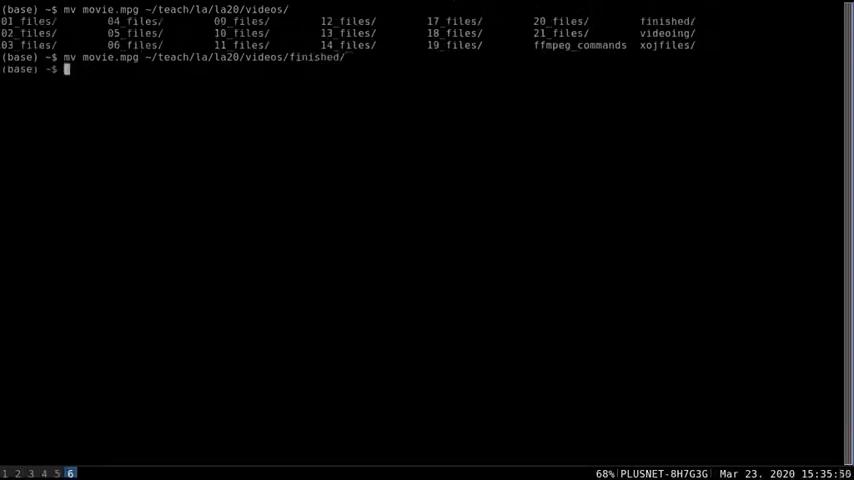
type("cd teach/la/la20/videos/finished/")
type("ls")
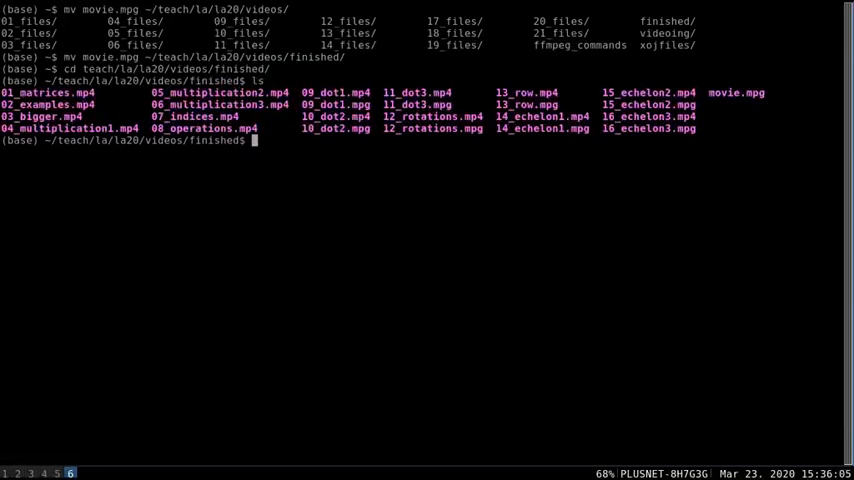
Start the mv command renaming movie.mpg to 17_geometric
type("mv")
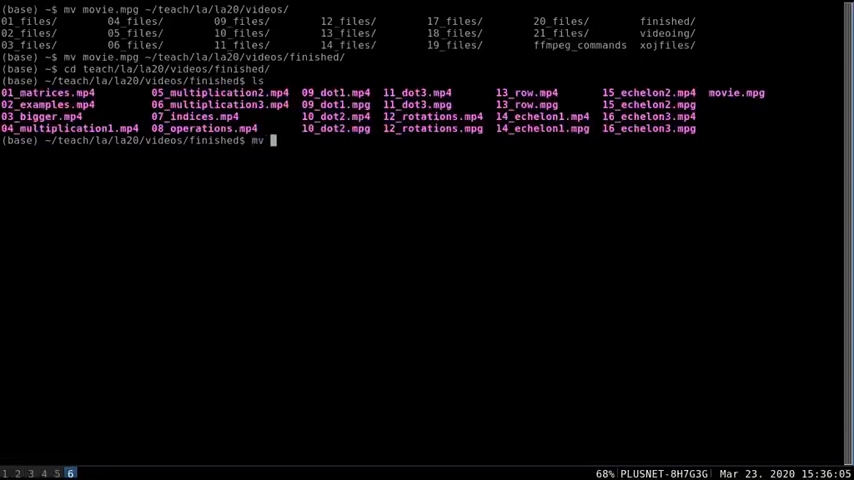
type("movie.mpg")
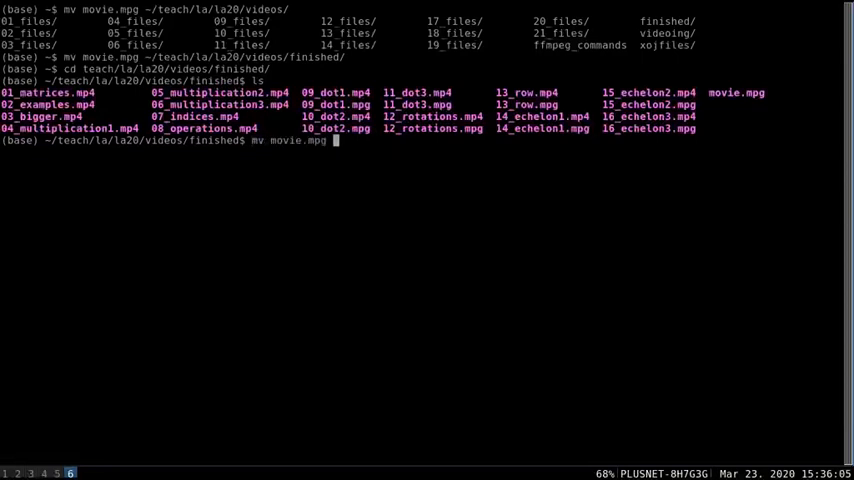
type("17_g")
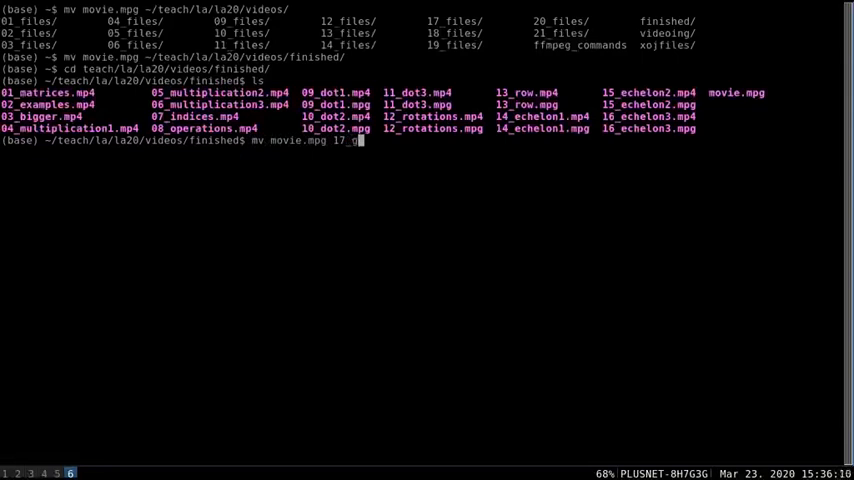
type("eometric.mpg")
type("ls -l")
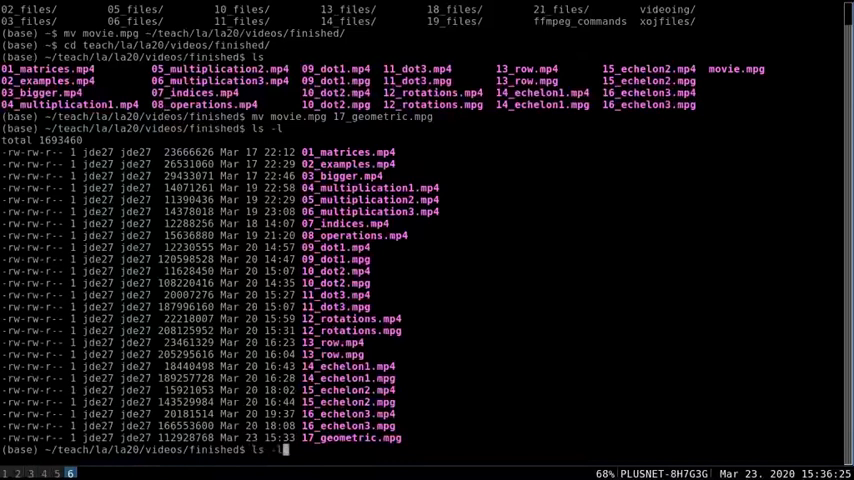
List the folder with readable sizes, then encode 17_geometric.mpg to mp4 with libx265, crf 36 and +15dB volume
key("Return")
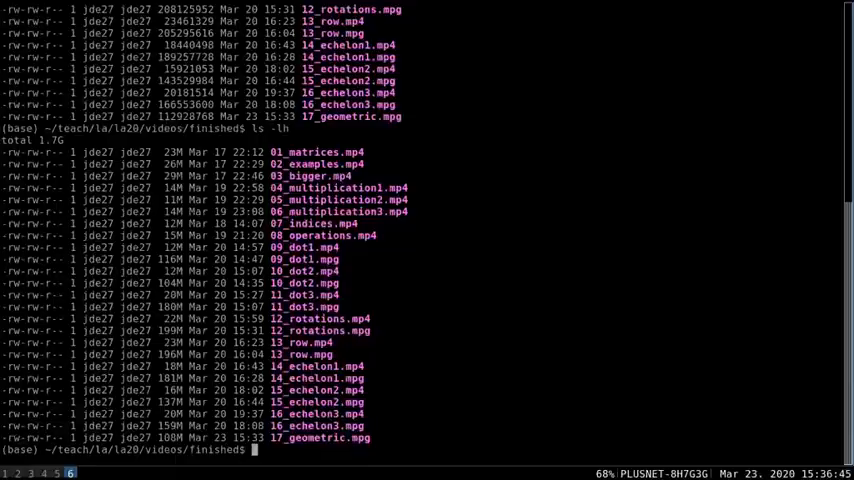
type("ffmpeg -i 17_geometric.mpg -vcodec libx265 -crf 36 -af \"volume=15dB\" 17_geometric.mp4")
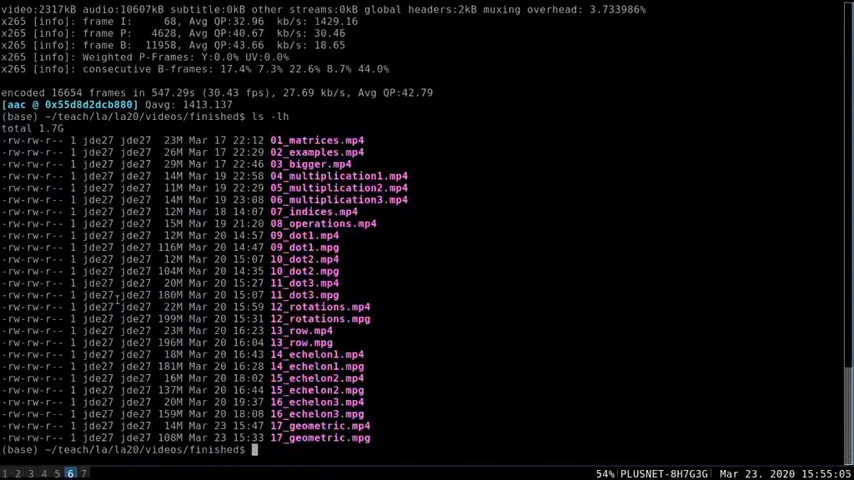
mouse_move(164, 424)
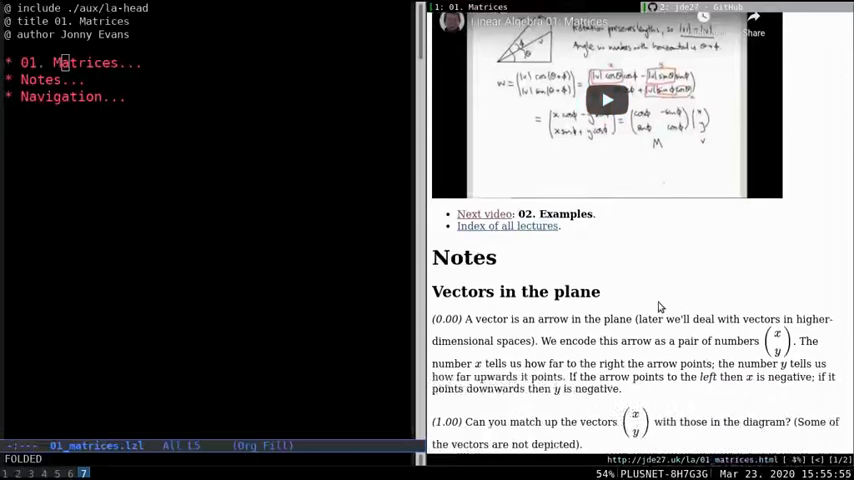
scroll("down", 3)
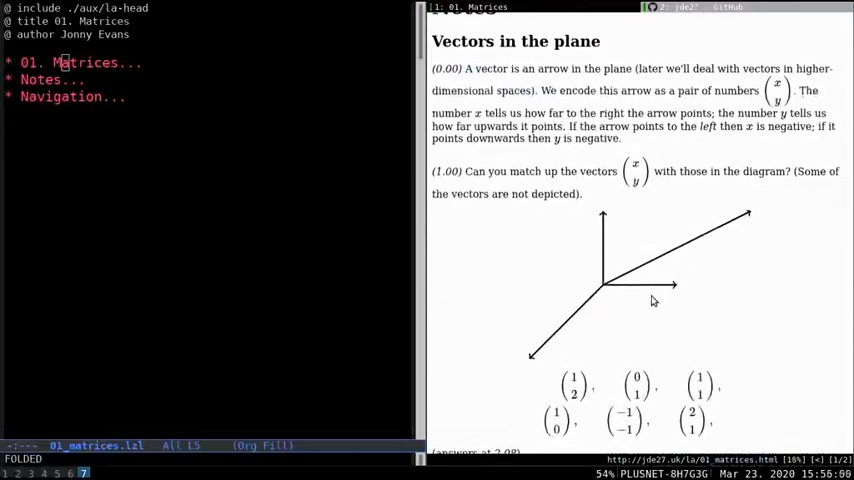
mouse_move(724, 204)
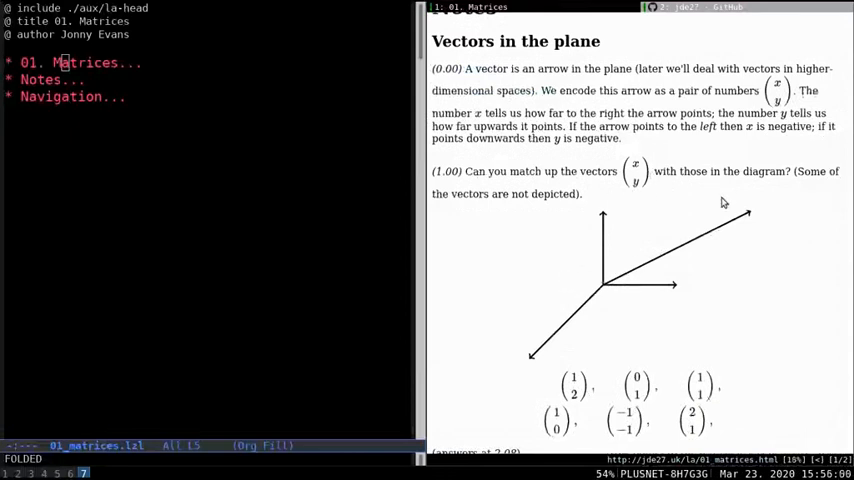
scroll("down", 3)
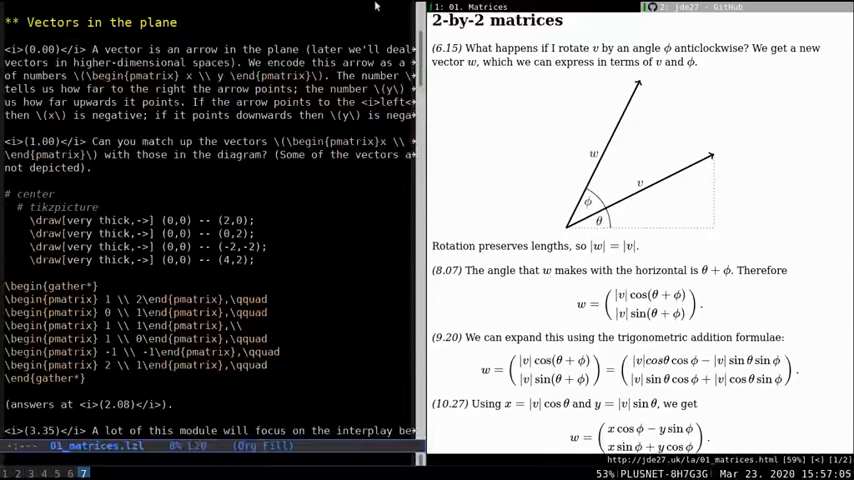
mouse_move(644, 180)
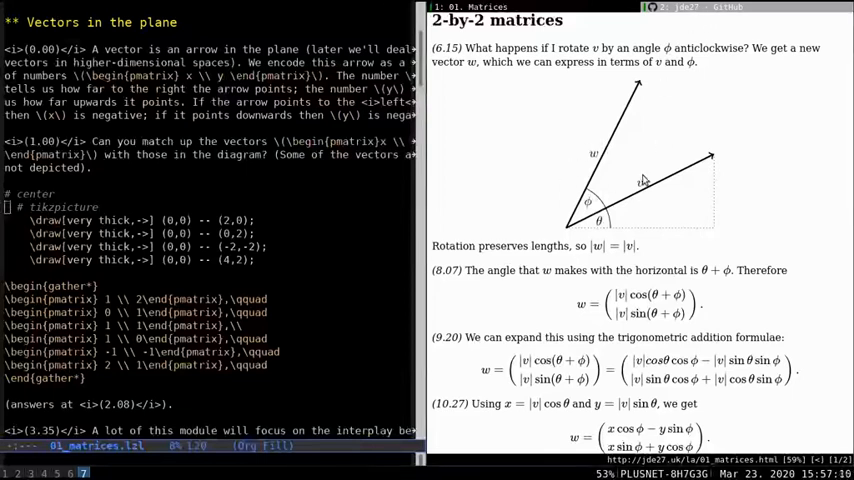
scroll("down", 3)
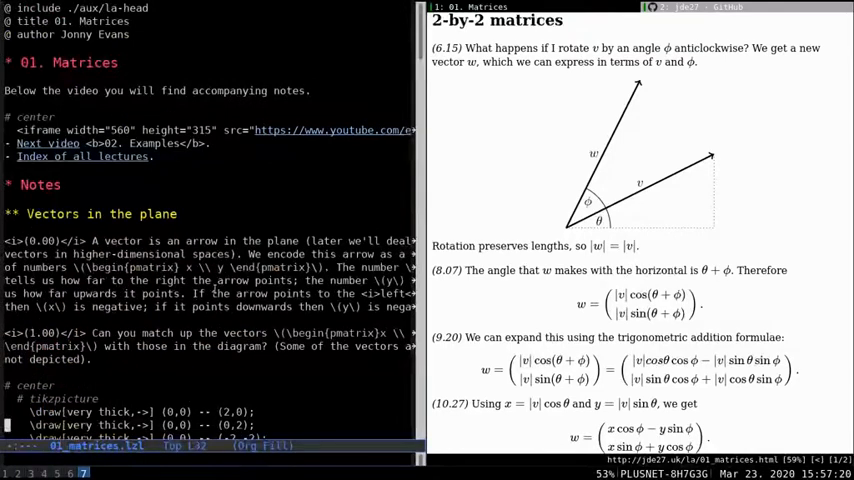
mouse_move(630, 112)
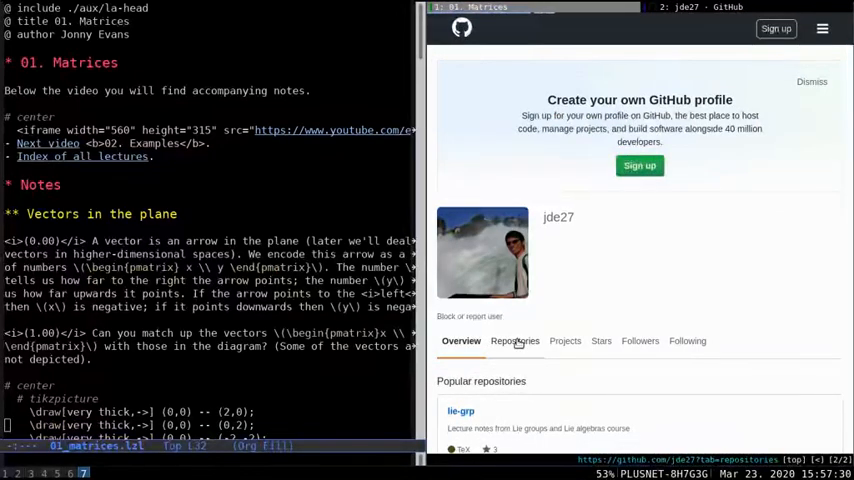
Open the lazy latex repository, skim its readme and open the lzl.py script
left_click(516, 340)
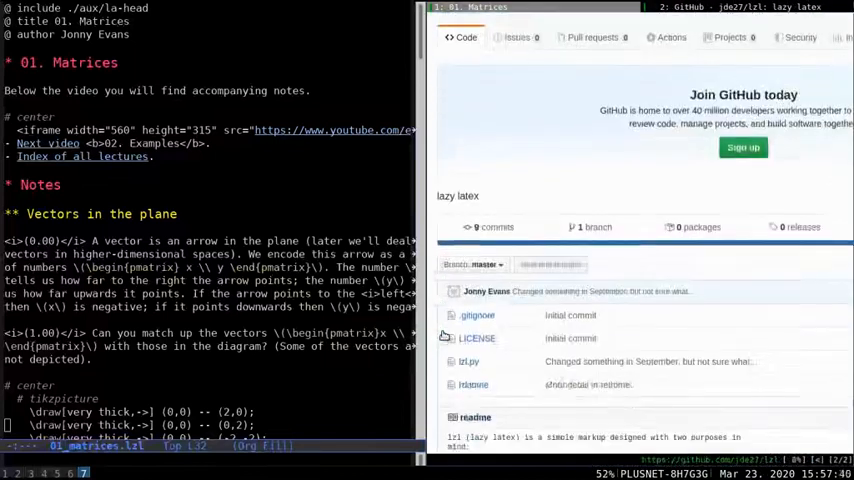
scroll("down", 3)
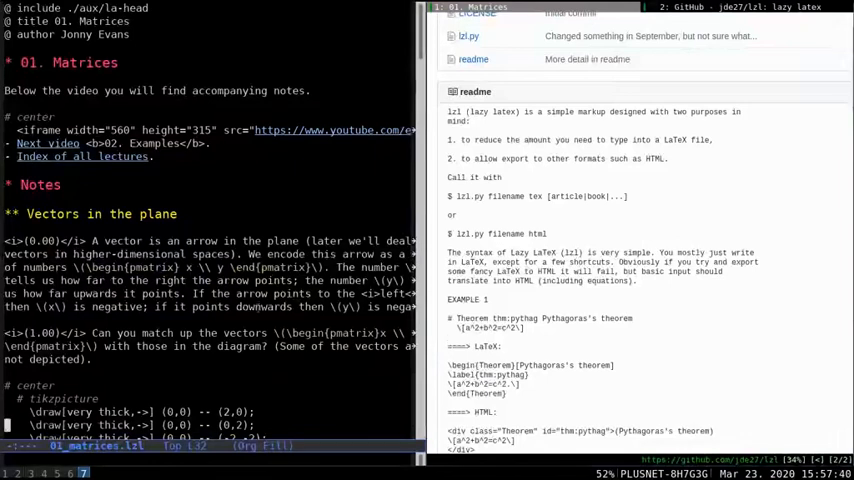
mouse_move(276, 324)
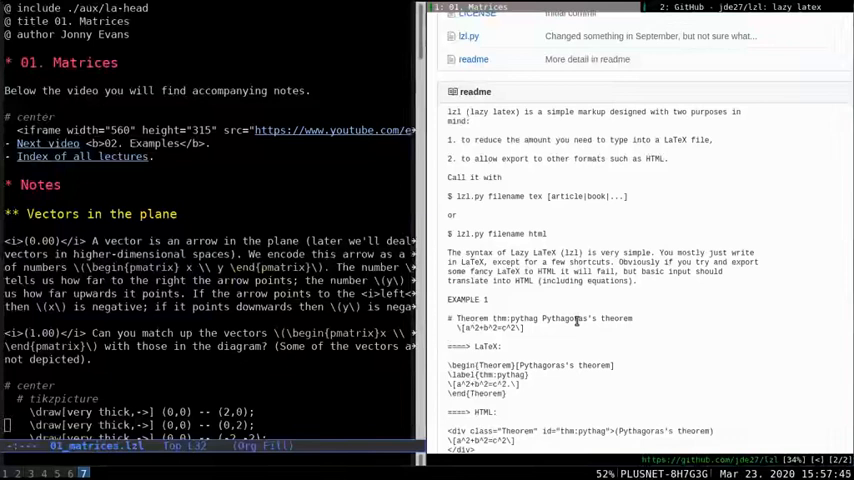
scroll("down", 3)
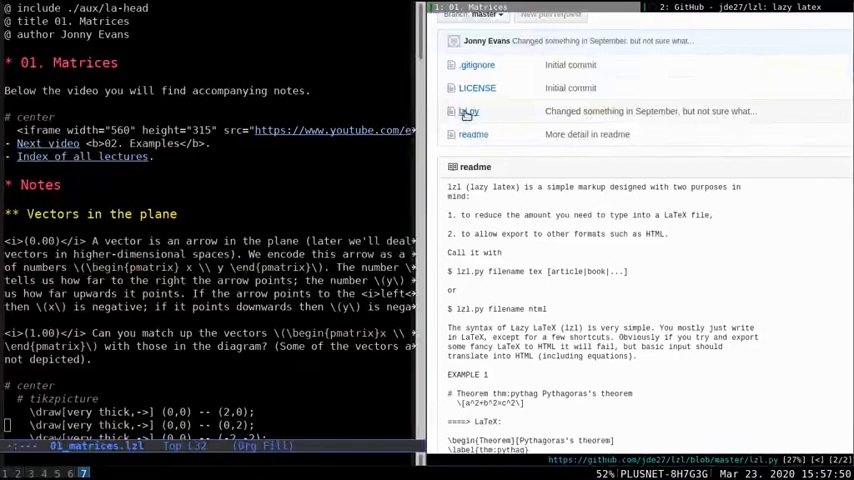
left_click(470, 112)
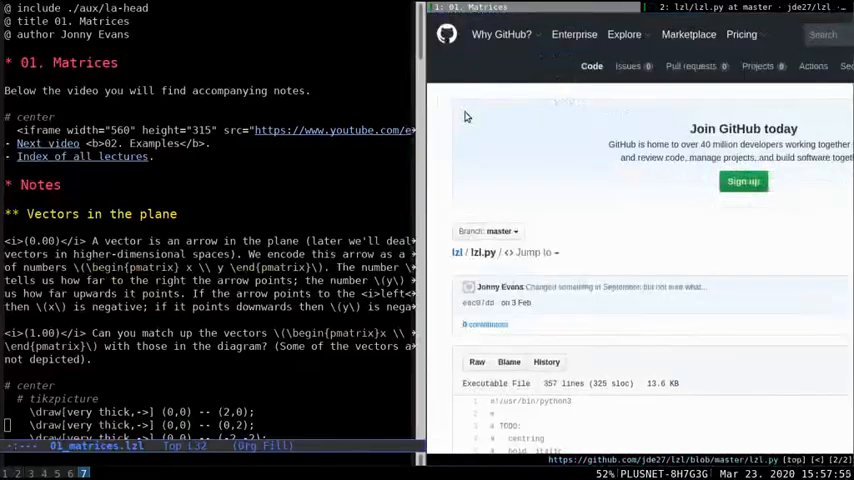
scroll("down", 3)
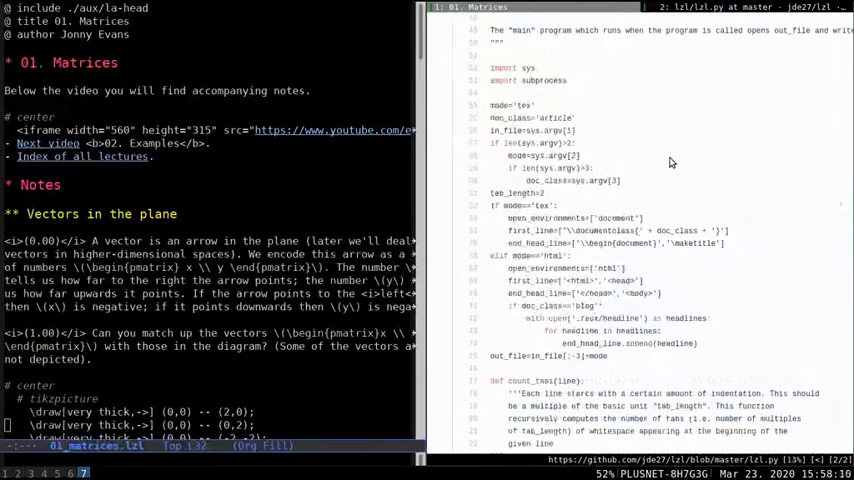
scroll("down", 3)
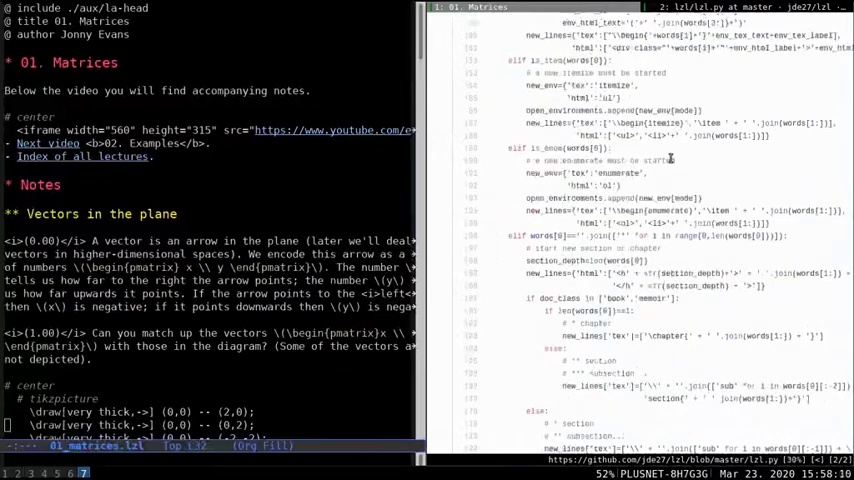
scroll("down", 3)
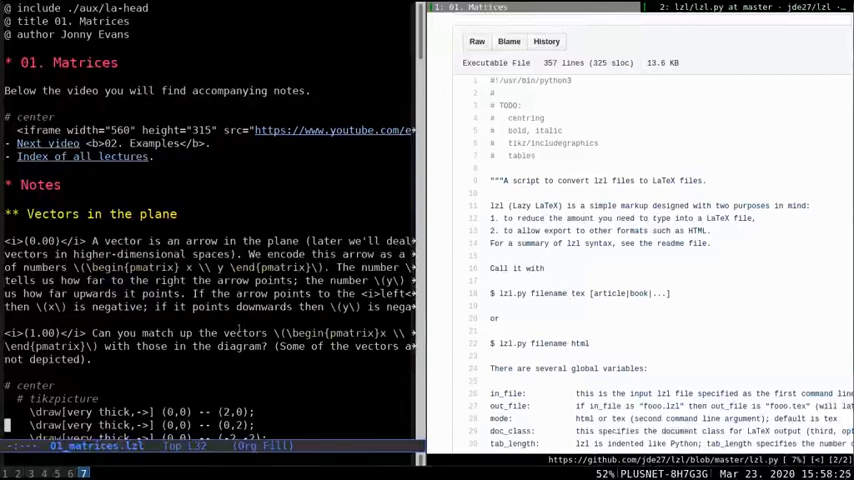
scroll("down", 3)
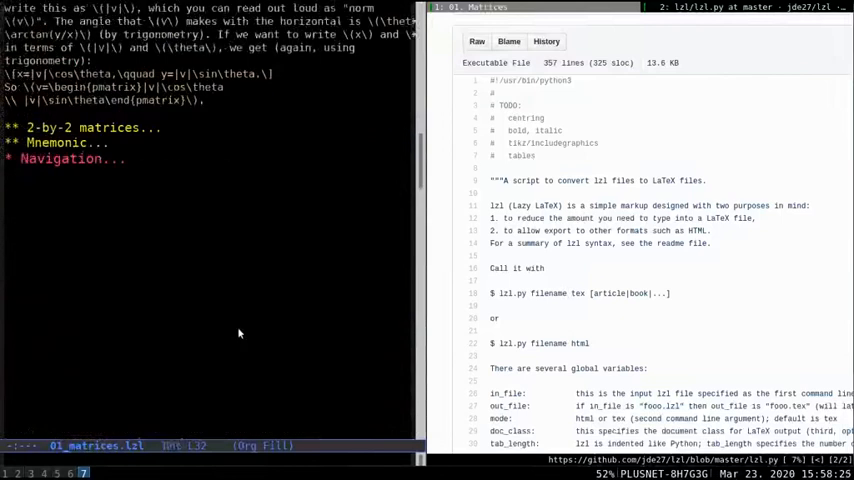
Run the shell command lzl.py 01_matrices.lzl html from Emacs to regenerate the notes
scroll("down", 3)
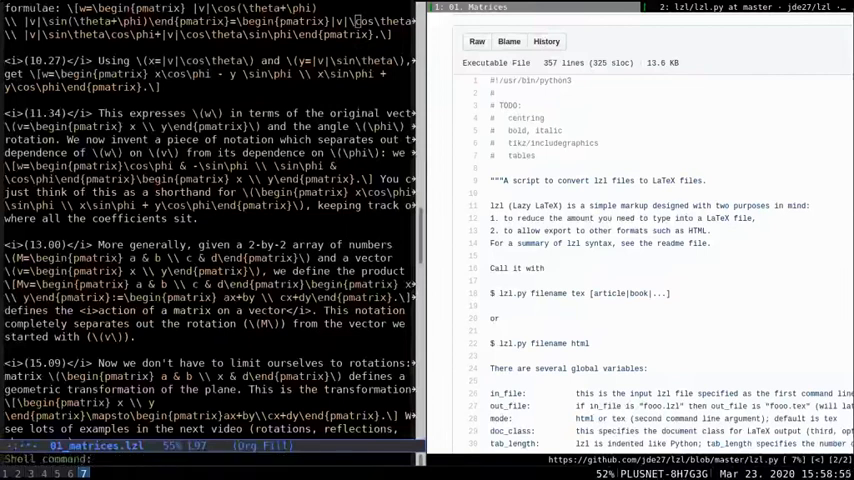
type("lzl.py 01_matrices.lzl")
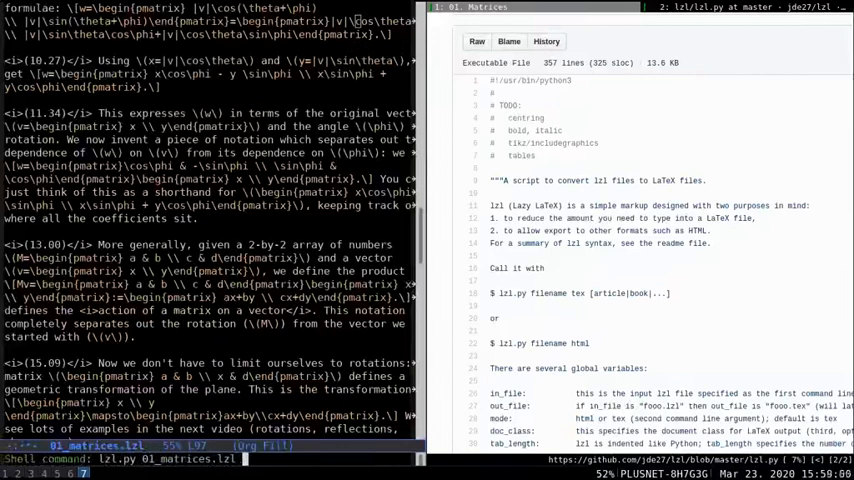
type("html")
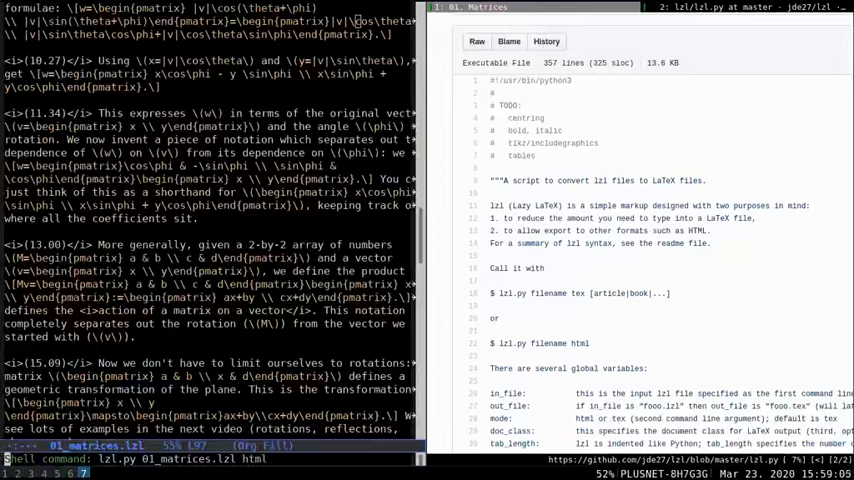
key("Return")
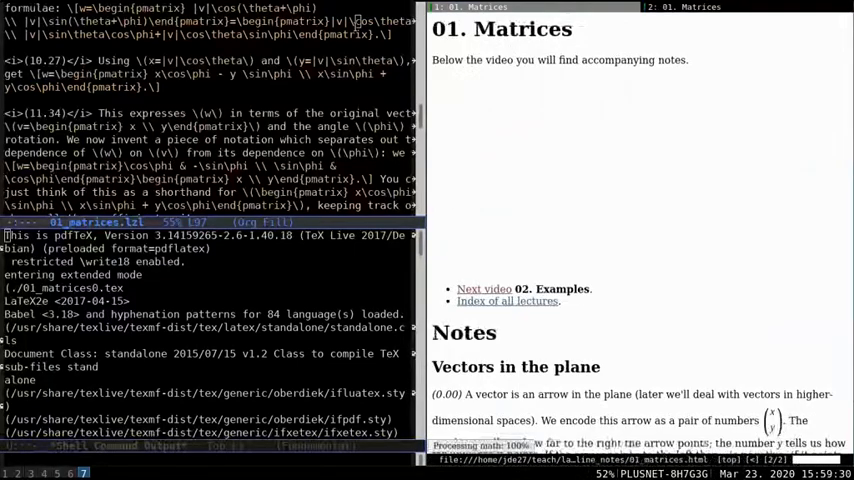
Scroll the regenerated 01. Matrices page through vectors, 2-by-2 matrices and rotation formulas
scroll("down", 3)
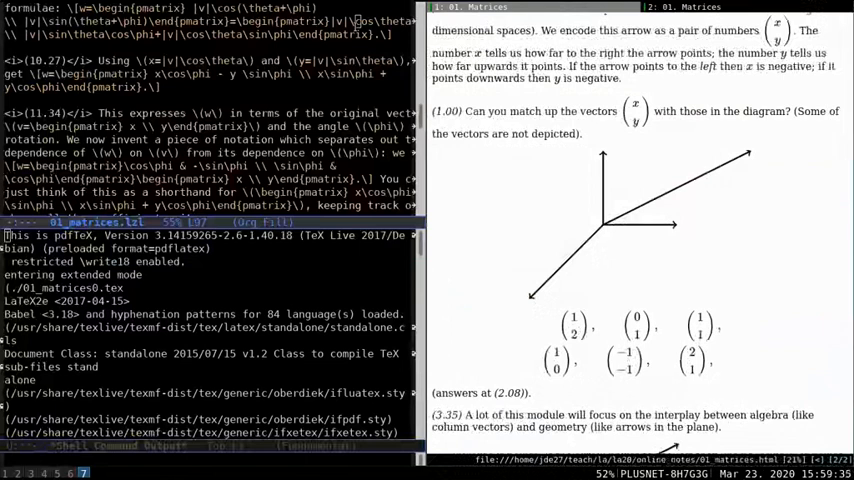
scroll("down", 3)
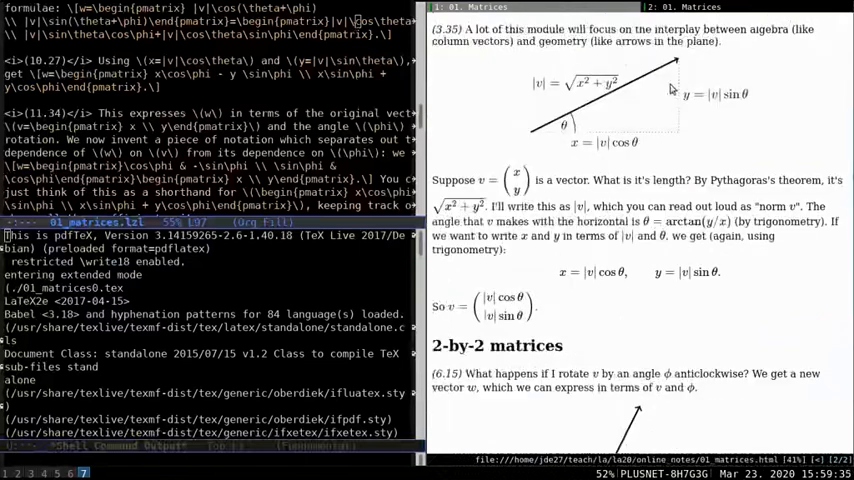
scroll("down", 3)
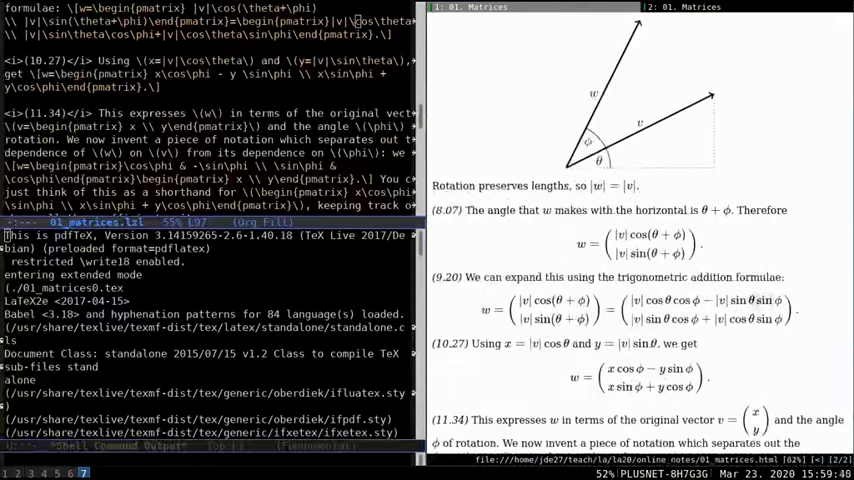